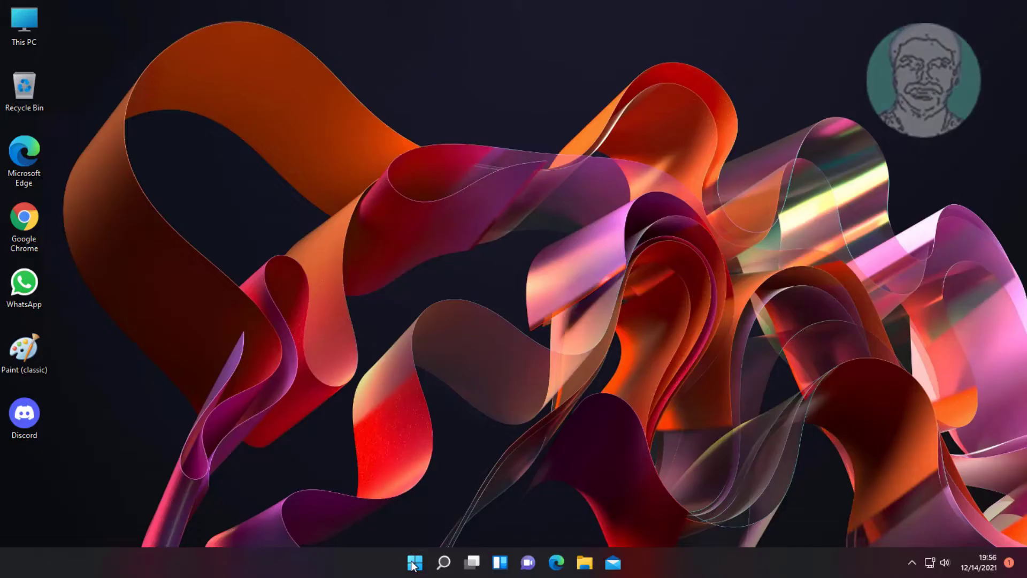
Search Windows for 'regedit' to surface Registry Editor as the best match.
{"action": "left_click", "coordinate": [443, 562]}
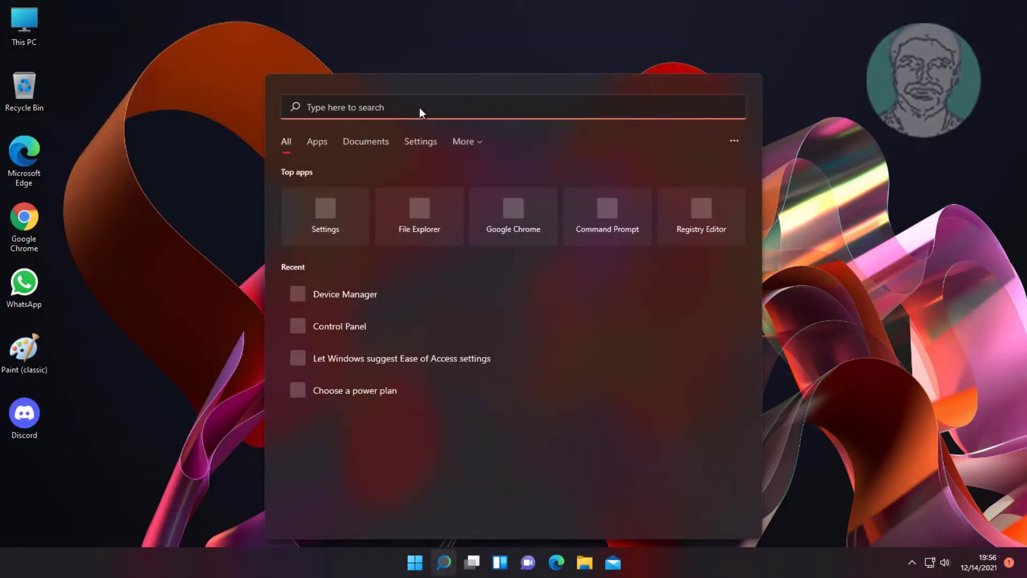
{"action": "type", "text": "remote Desktop Connection"}
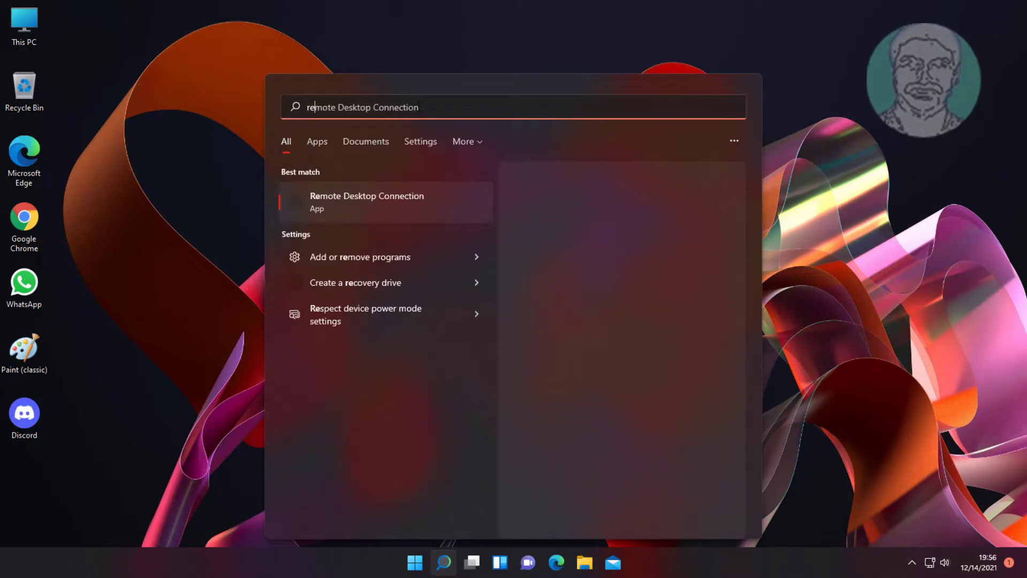
{"action": "type", "text": "regedit"}
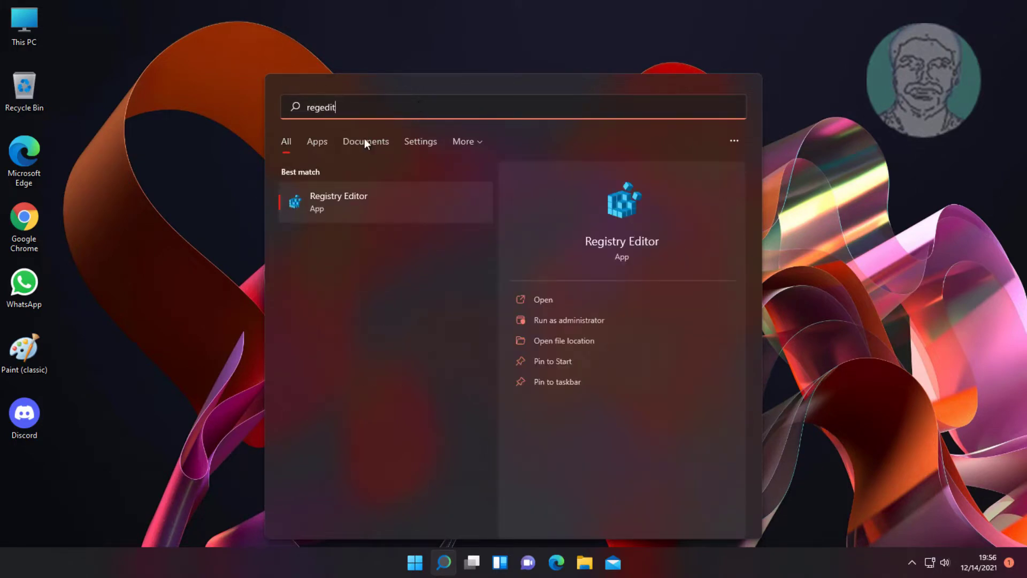
{"action": "mouse_move", "coordinate": [395, 217]}
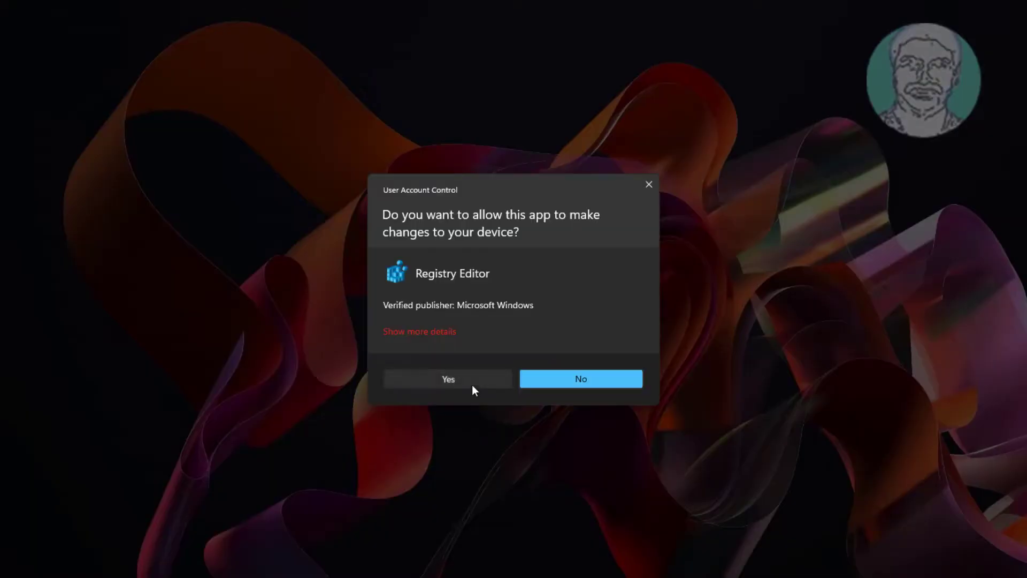
Allow Registry Editor to run and expand HKEY_CURRENT_USER > Software > Microsoft.
{"action": "left_click", "coordinate": [448, 378]}
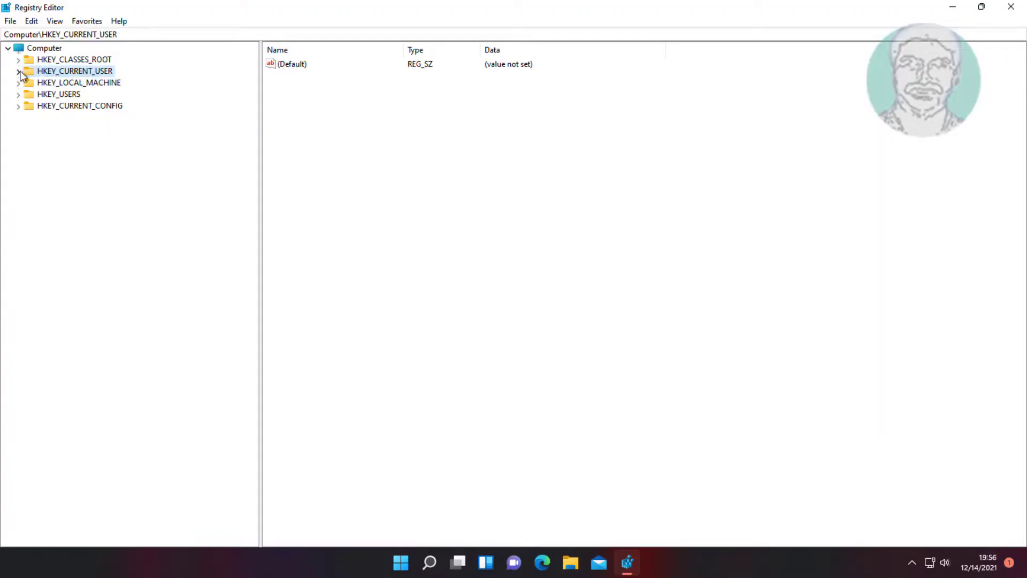
{"action": "left_click", "coordinate": [20, 71]}
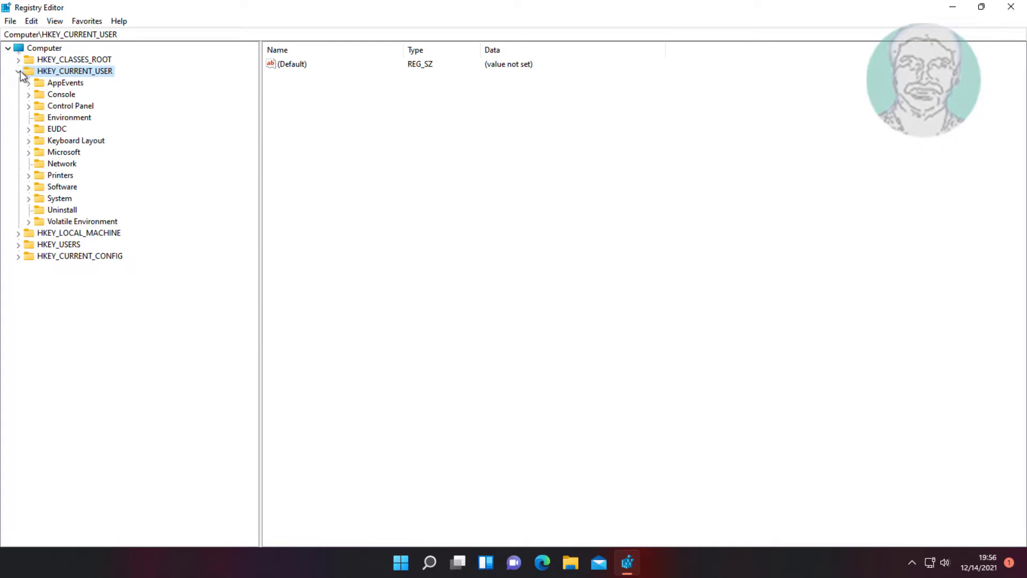
{"action": "mouse_move", "coordinate": [108, 147]}
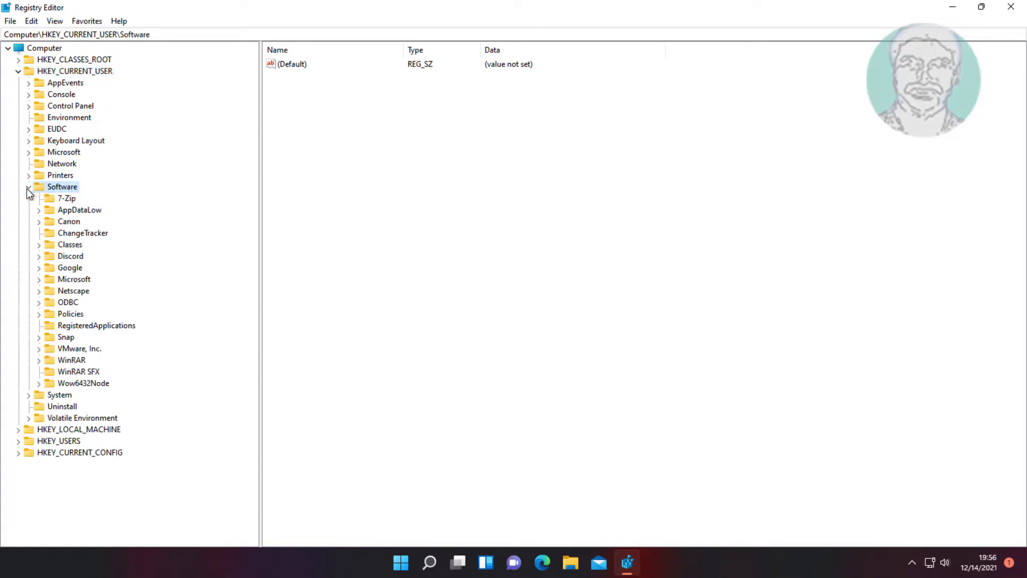
{"action": "left_click", "coordinate": [74, 279]}
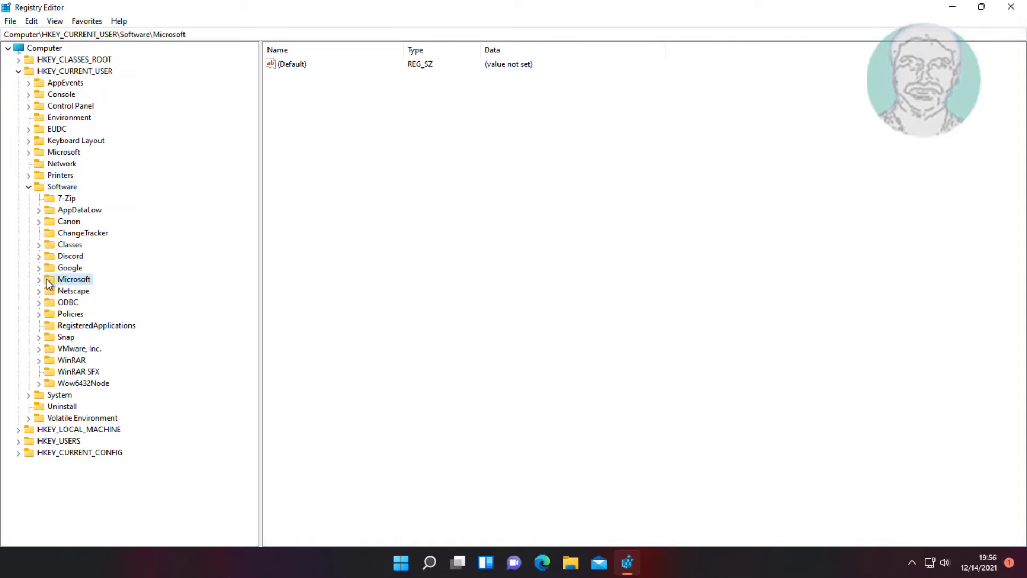
{"action": "left_click", "coordinate": [40, 280]}
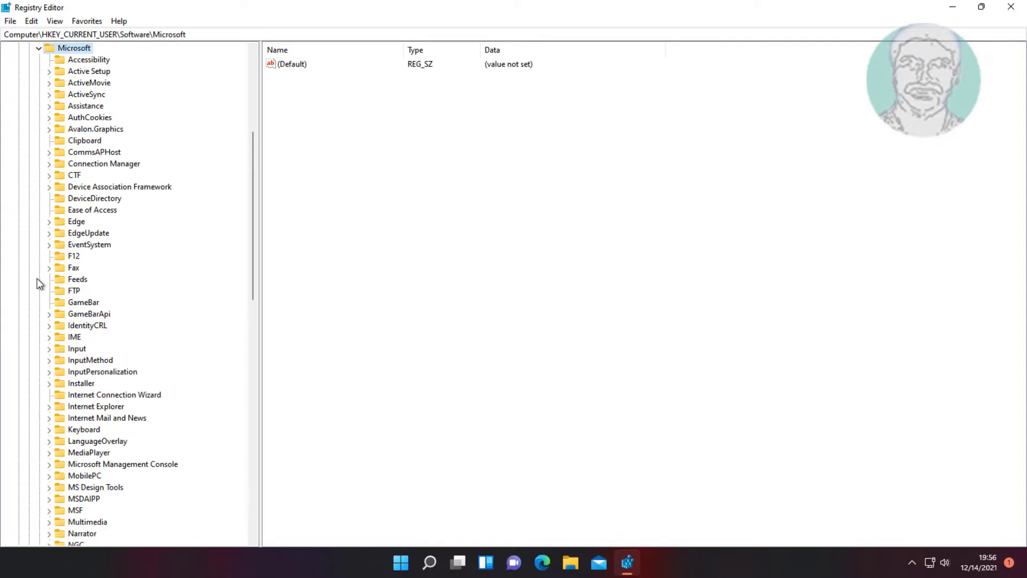
{"action": "mouse_move", "coordinate": [60, 287]}
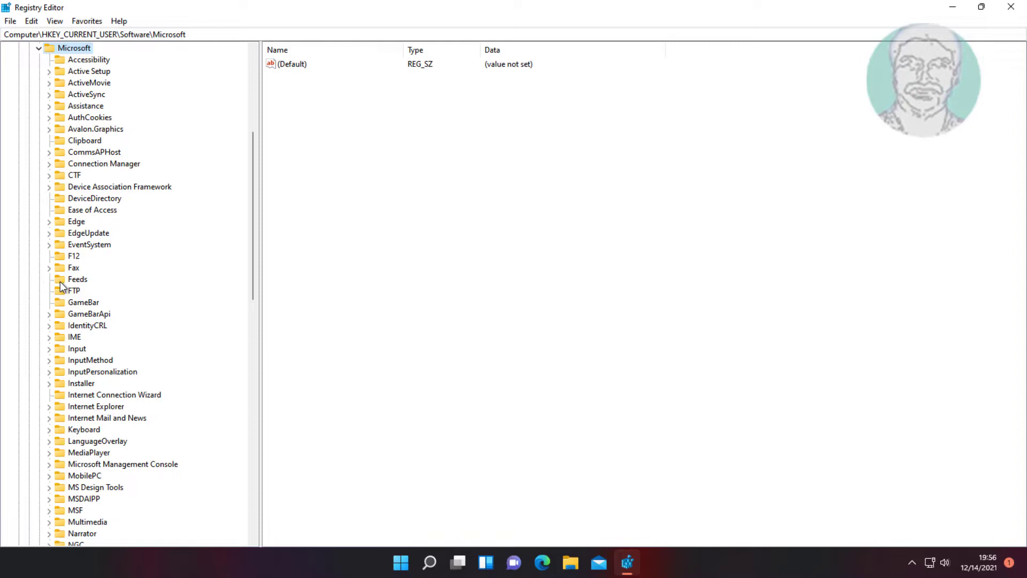
Expand TabletTip under Microsoft and select its 1.7 key.
{"action": "scroll", "scroll_direction": "down", "scroll_amount": 3}
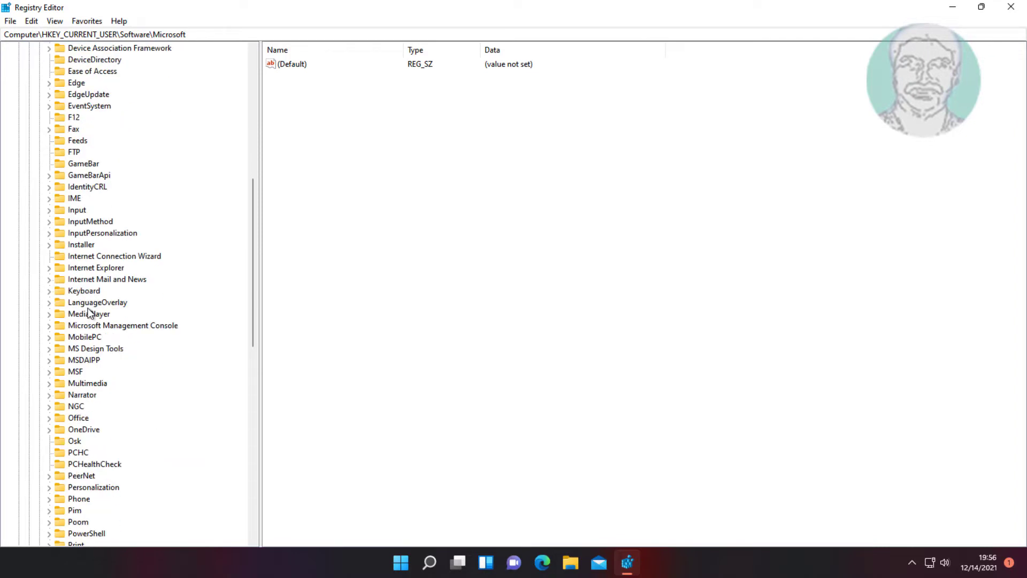
{"action": "scroll", "scroll_direction": "down", "scroll_amount": 3}
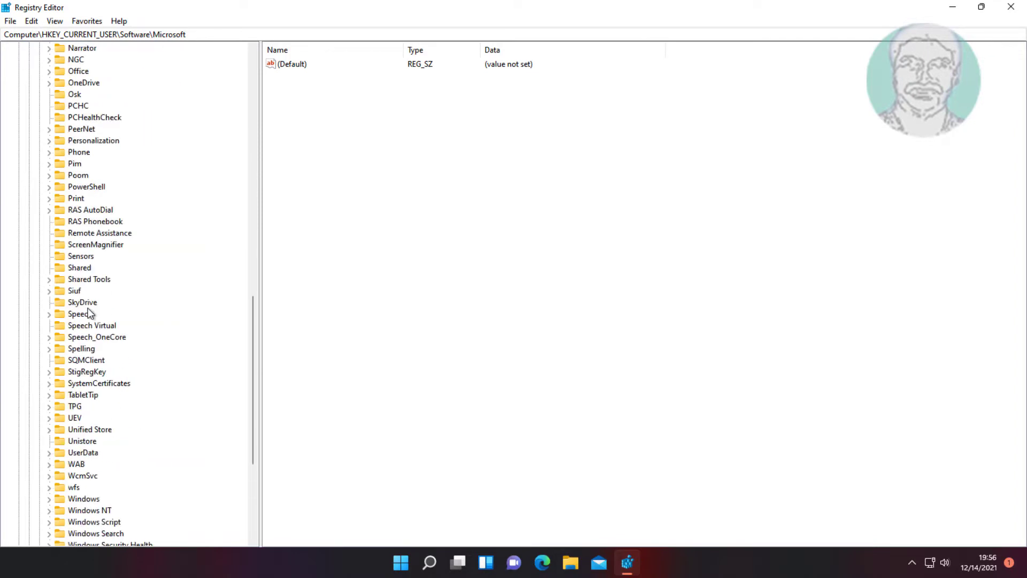
{"action": "left_click", "coordinate": [83, 395]}
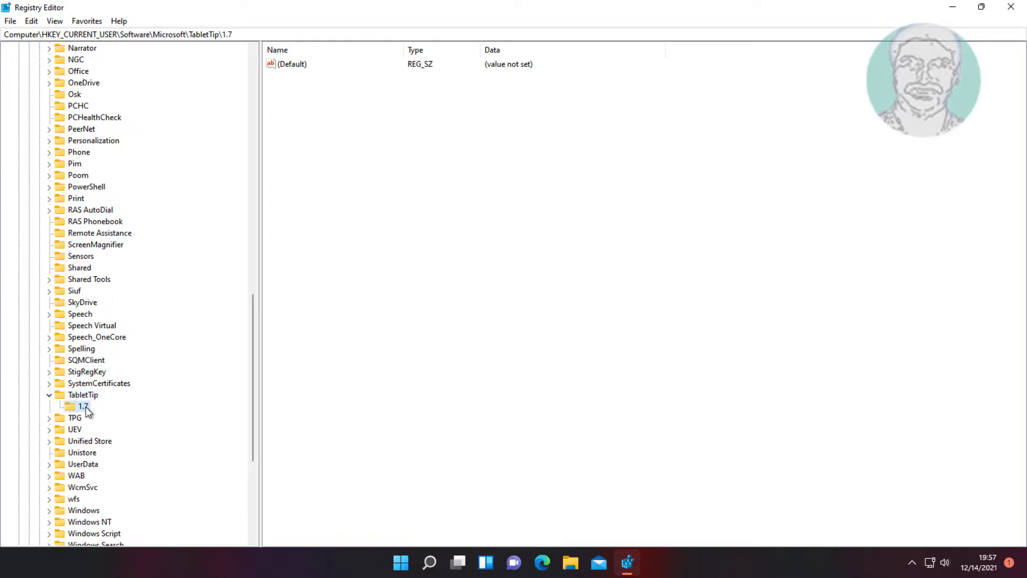
{"action": "left_click", "coordinate": [74, 405]}
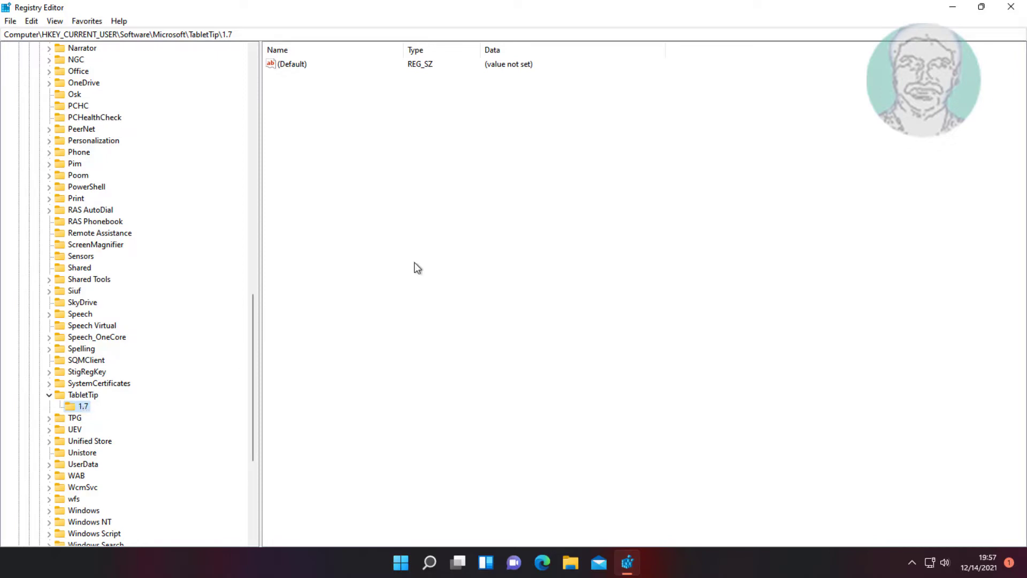
Create a new DWORD (32-bit) value named EnableShiftLock in the 1.7 key.
{"action": "right_click", "coordinate": [418, 268]}
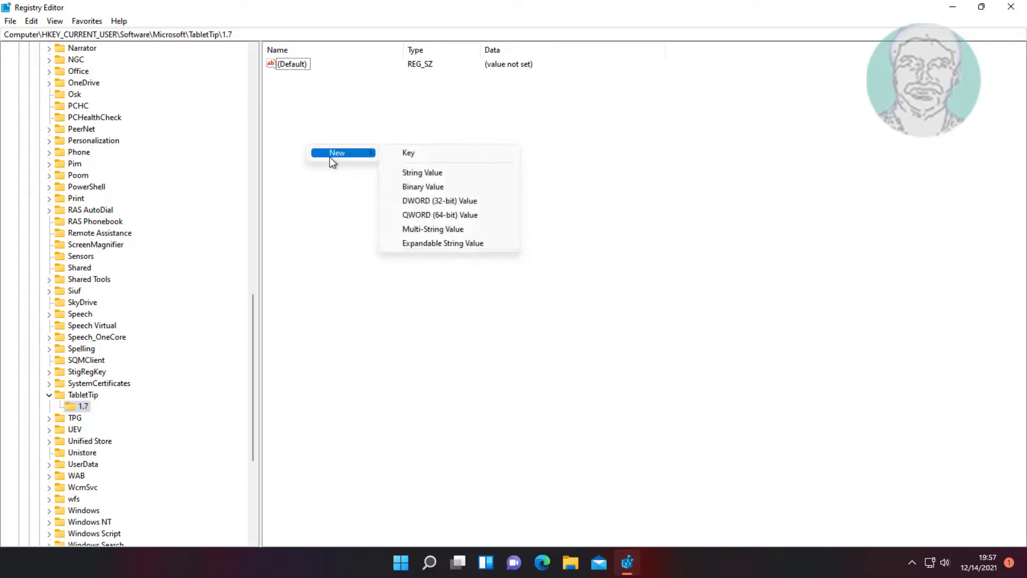
{"action": "left_click", "coordinate": [439, 200]}
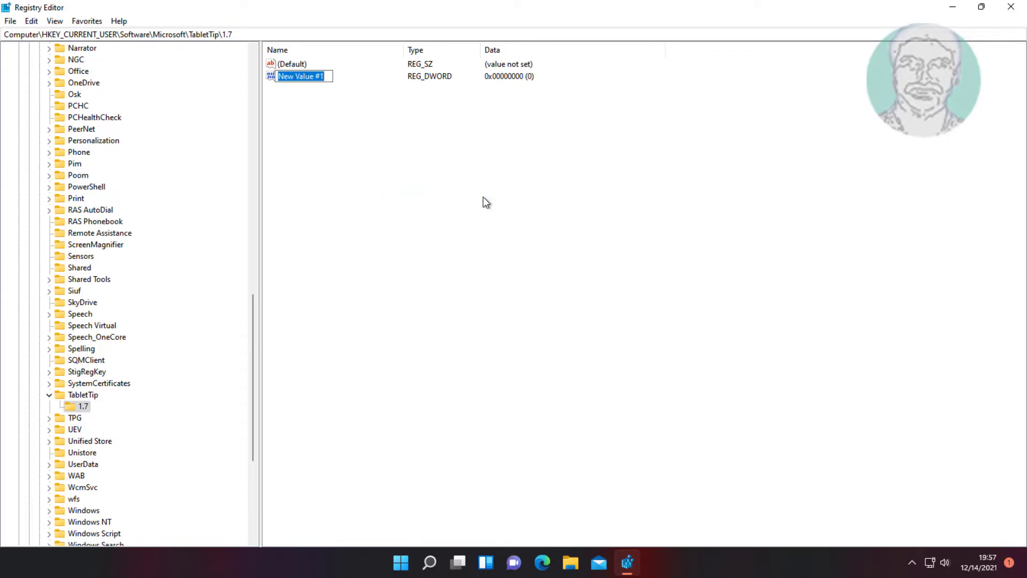
{"action": "type", "text": "Enable"}
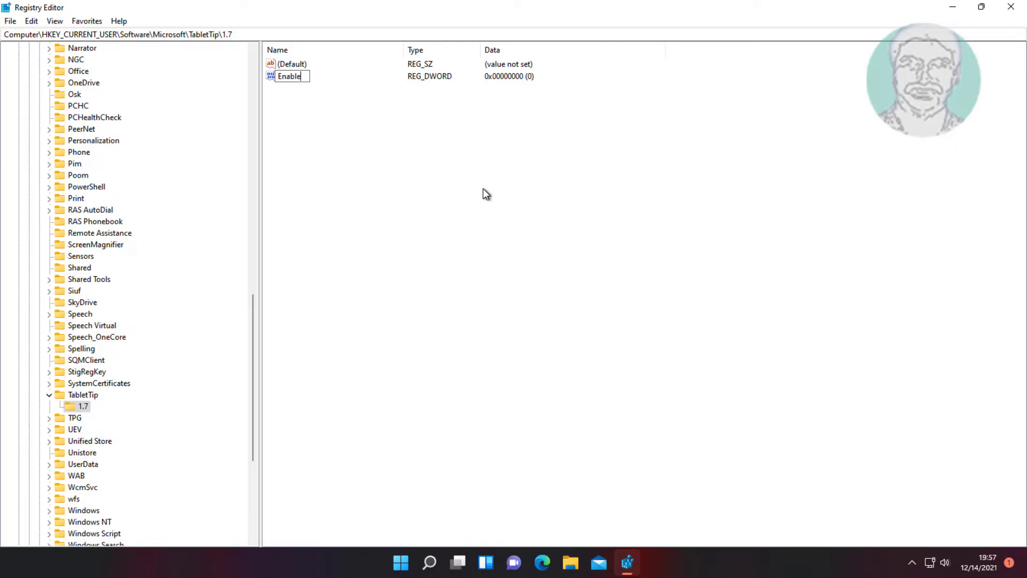
{"action": "type", "text": "Shift"}
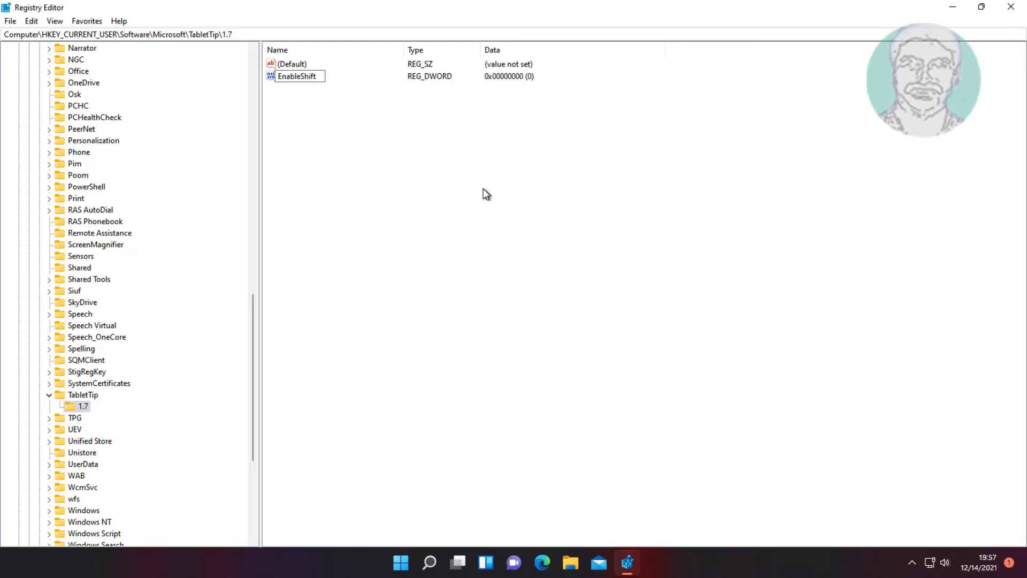
{"action": "type", "text": "Lock"}
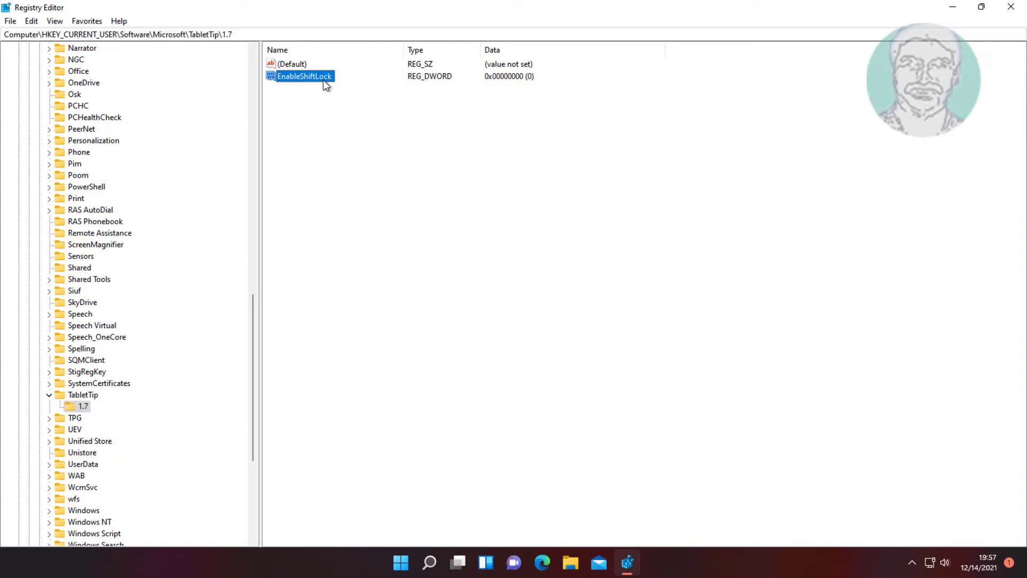
Set EnableShiftLock's value data to 1 and confirm.
{"action": "double_click", "coordinate": [302, 76]}
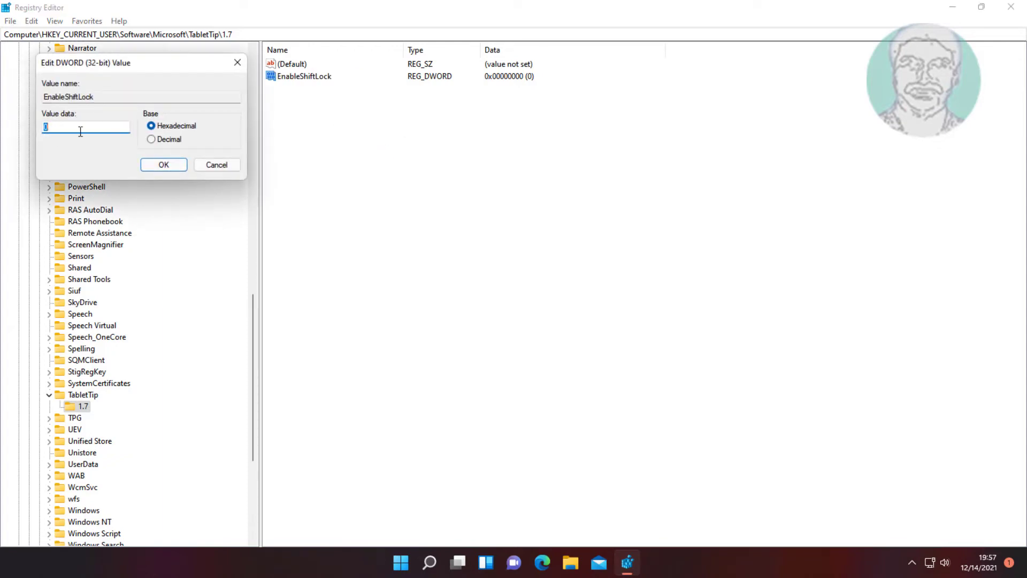
{"action": "type", "text": "1"}
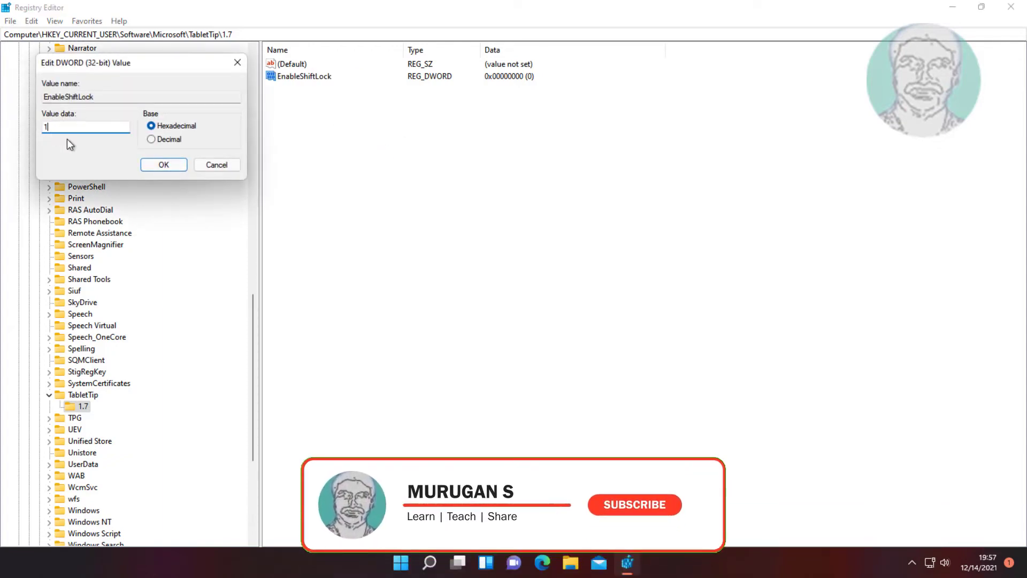
{"action": "left_click", "coordinate": [163, 165]}
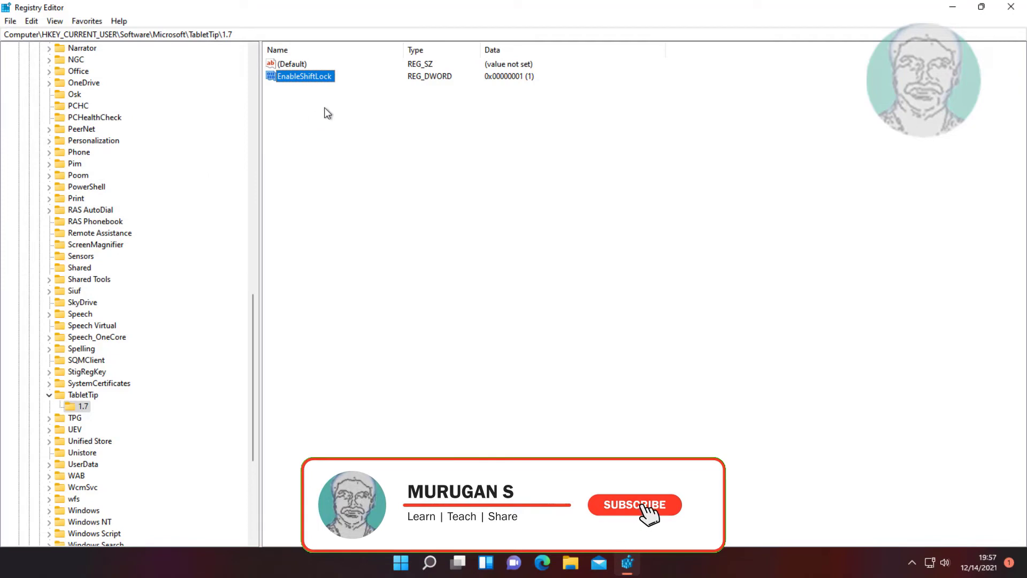
{"action": "left_click", "coordinate": [633, 504]}
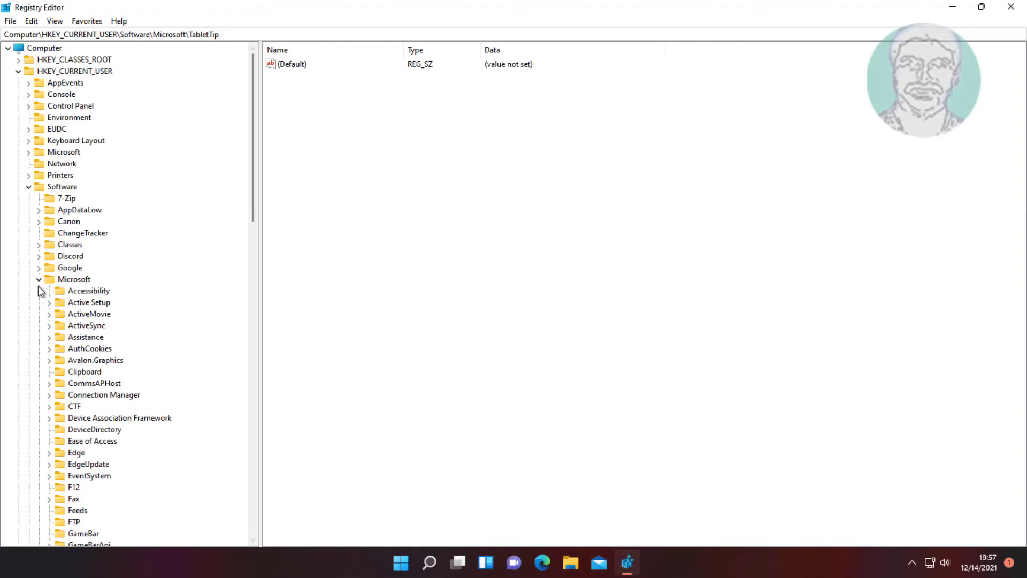
Close Registry Editor and show the Start menu's Shut down and Restart options.
{"action": "left_click", "coordinate": [19, 70]}
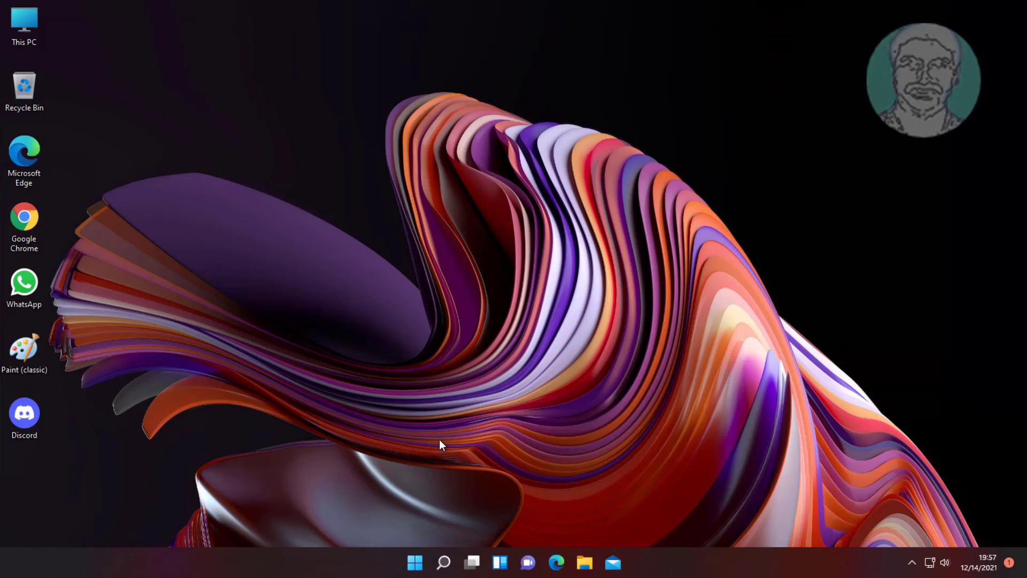
{"action": "left_click", "coordinate": [415, 562]}
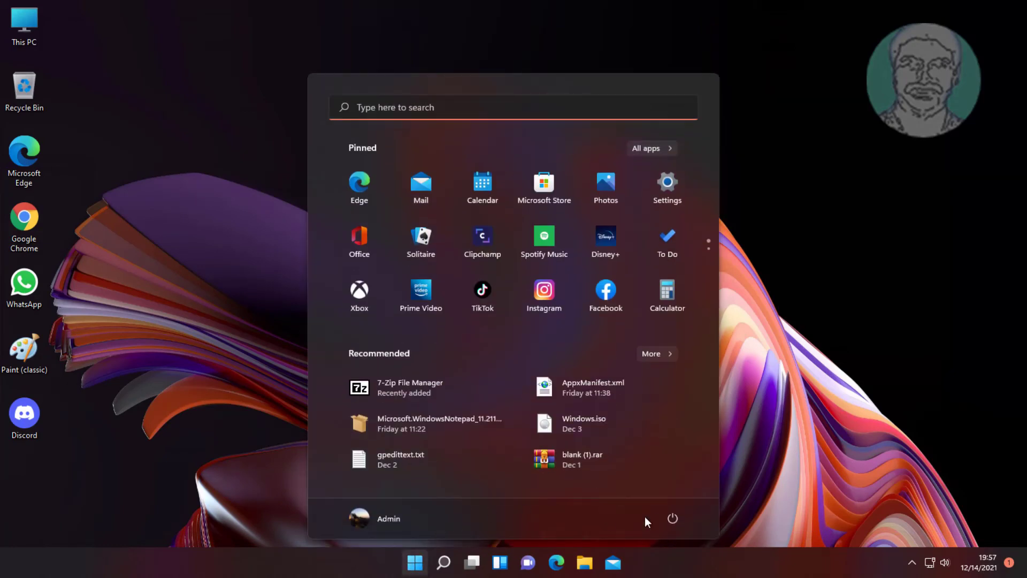
{"action": "left_click", "coordinate": [671, 518]}
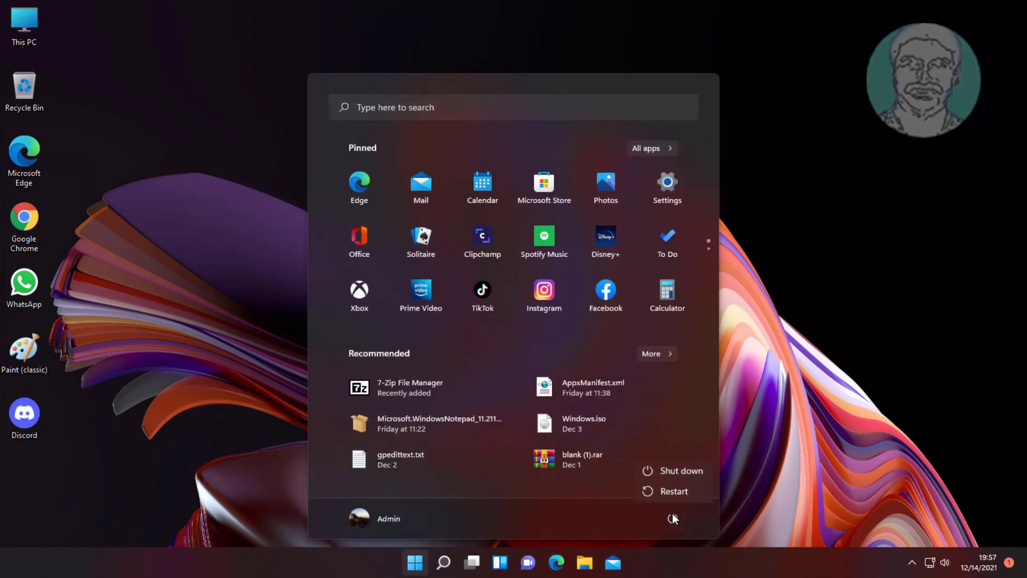